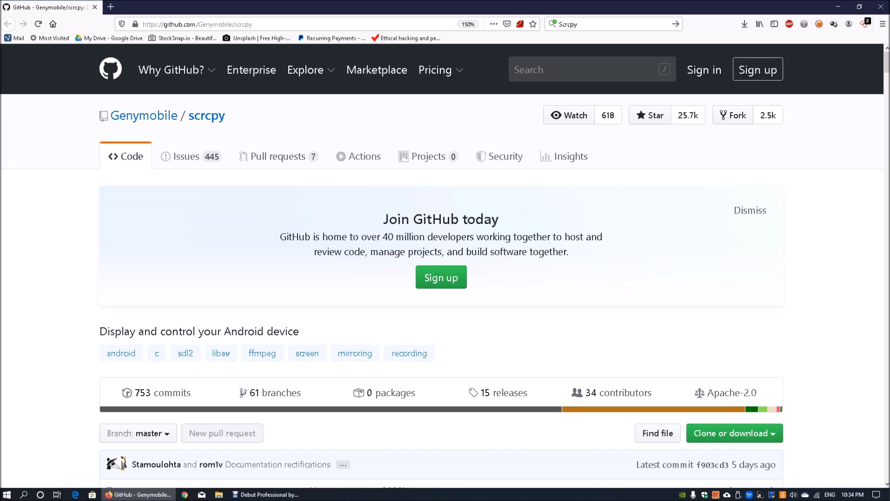
Step: Scroll the scrcpy README to the scrcpy-win64-v1.12.1.zip Windows download and bring up File Explorer
scroll(down, 3)
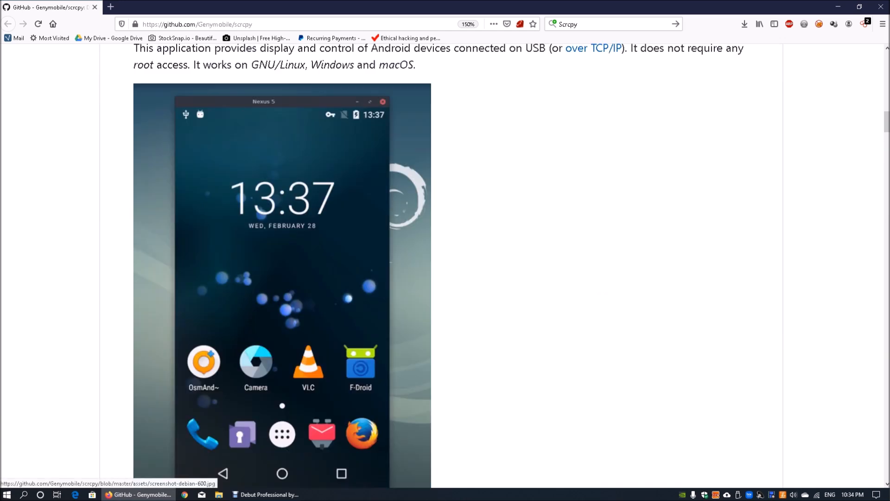
scroll(down, 3)
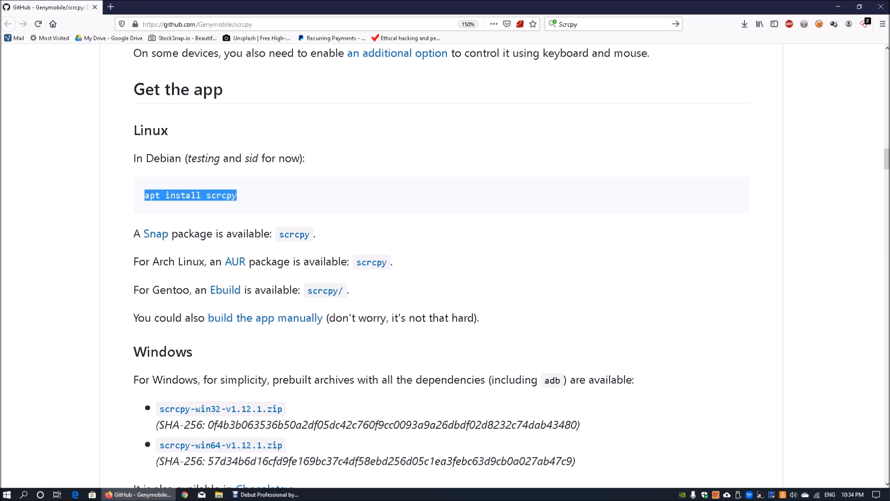
scroll(down, 3)
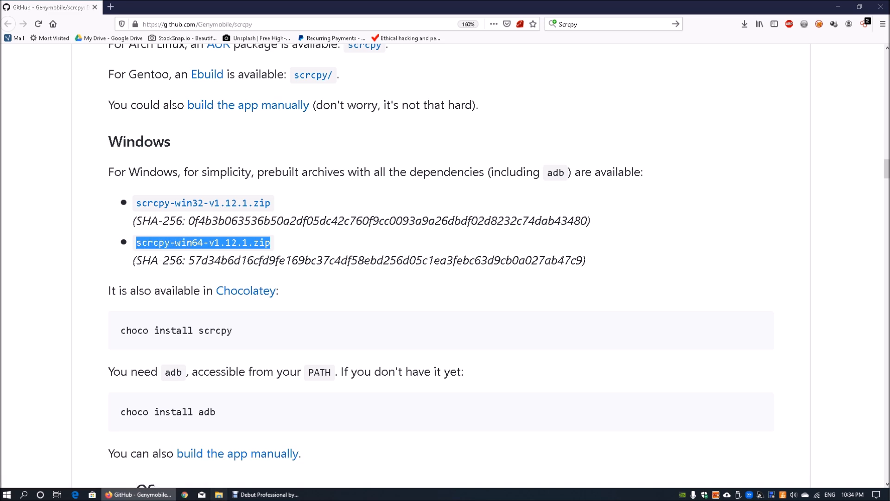
click(91, 493)
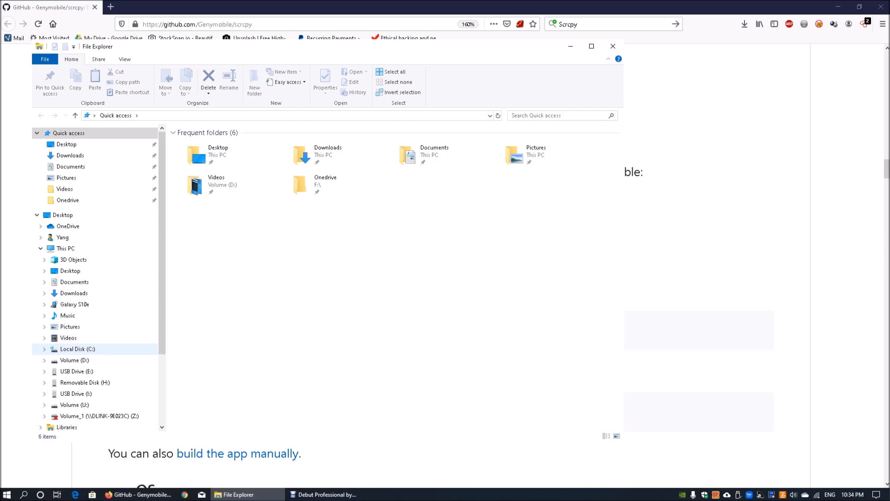
Step: Open the extracted scrcpy-win64-v1.12.1 folder on Volume (U:)
click(73, 404)
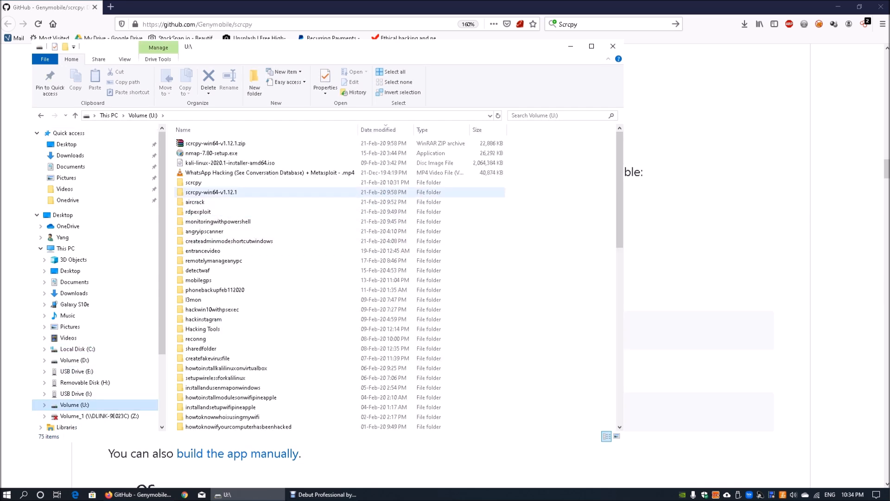
double_click(212, 192)
text(c)
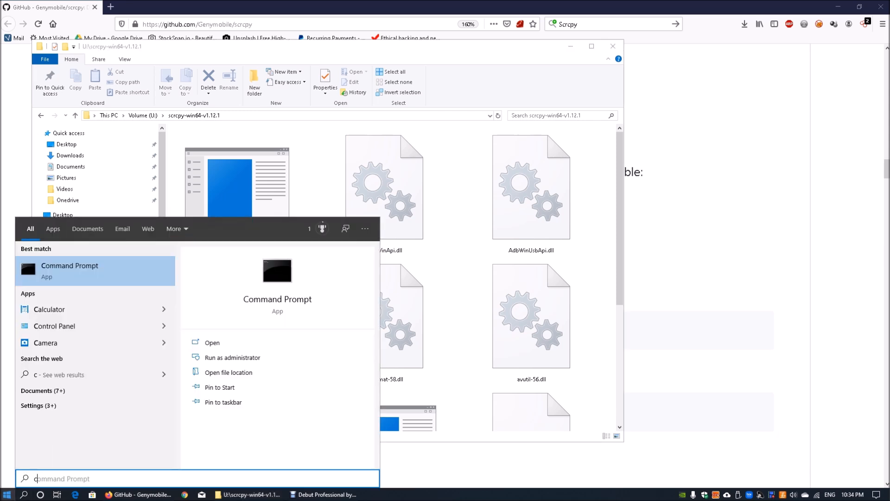
Step: In Command Prompt, cd into the scrcpy folder, list it with dir, and run scrcpy.exe
click(69, 271)
text(U:)
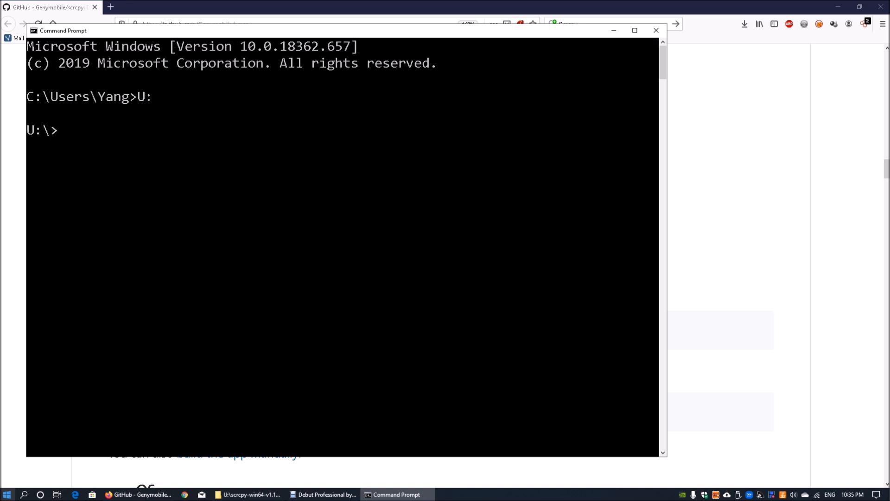
text(cd scrcpy-win64-v1.12.1)
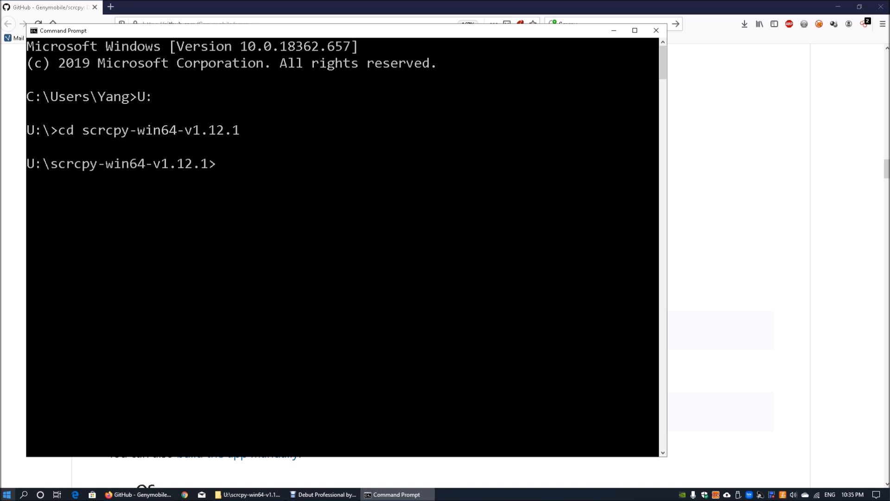
text(dir)
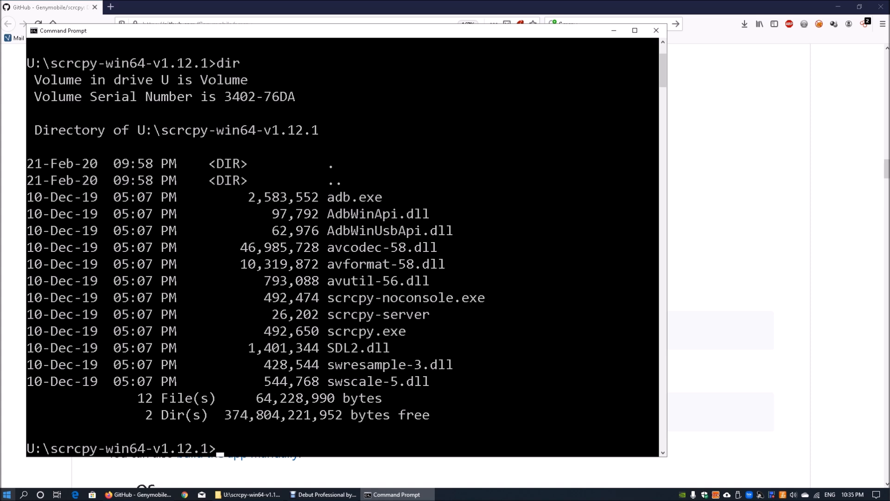
text(scrc)
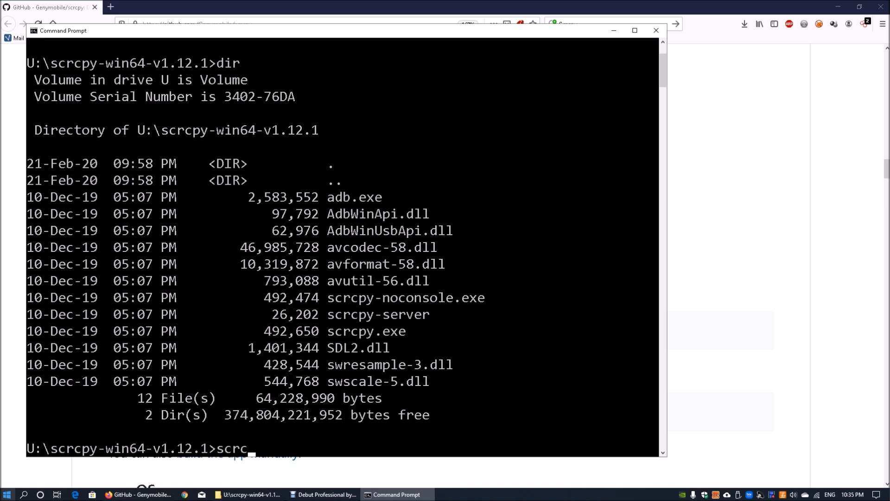
text(py.exe)
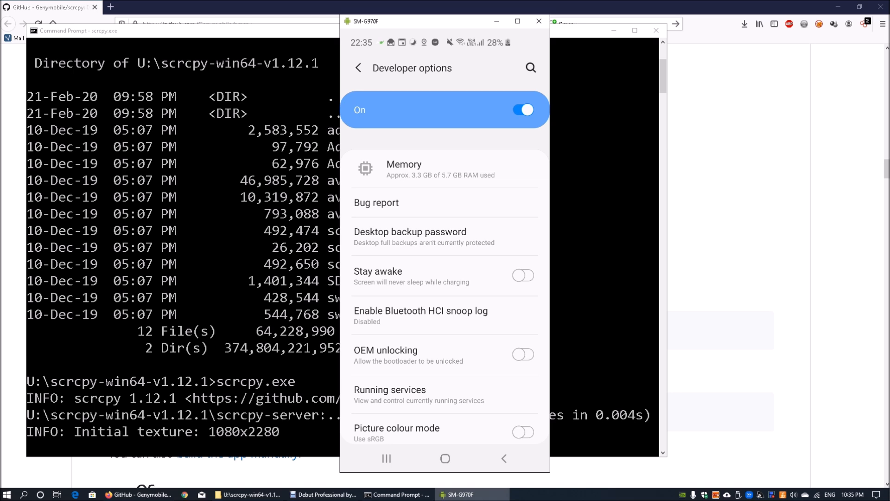
Step: Scroll the mirrored Developer options past USB debugging to the Bluetooth audio settings
scroll(down, 3)
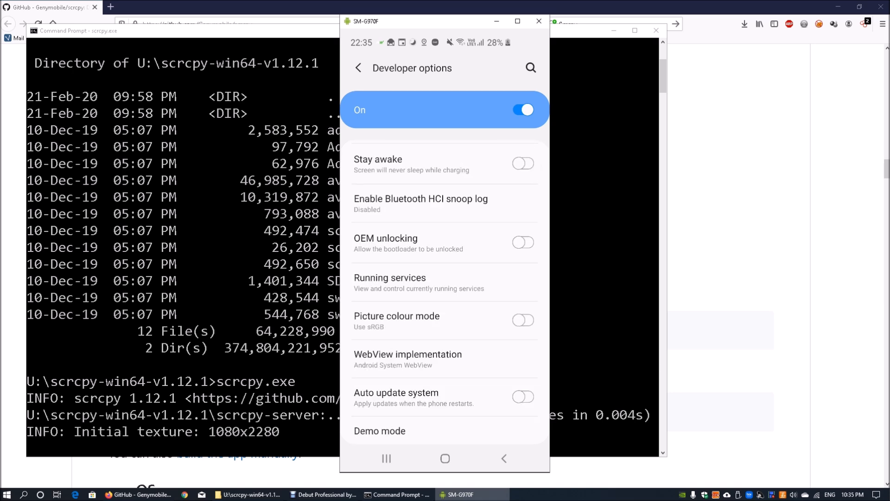
scroll(down, 3)
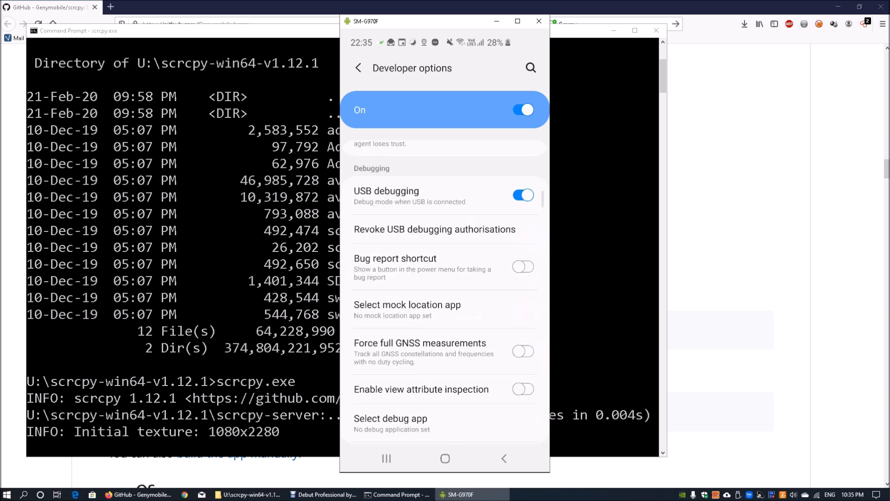
scroll(down, 3)
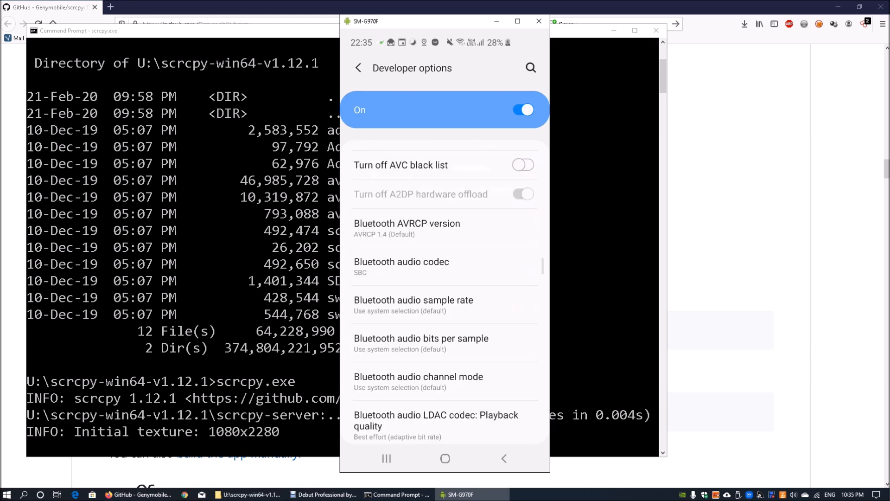